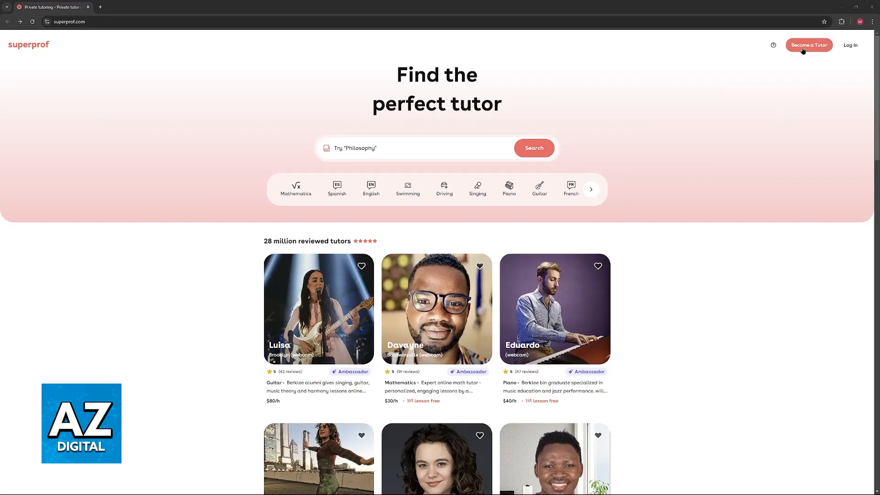
# Step: Go to Superprof's 'Become a Tutor' sign-up page from the home page header
pyautogui.click(809, 45)
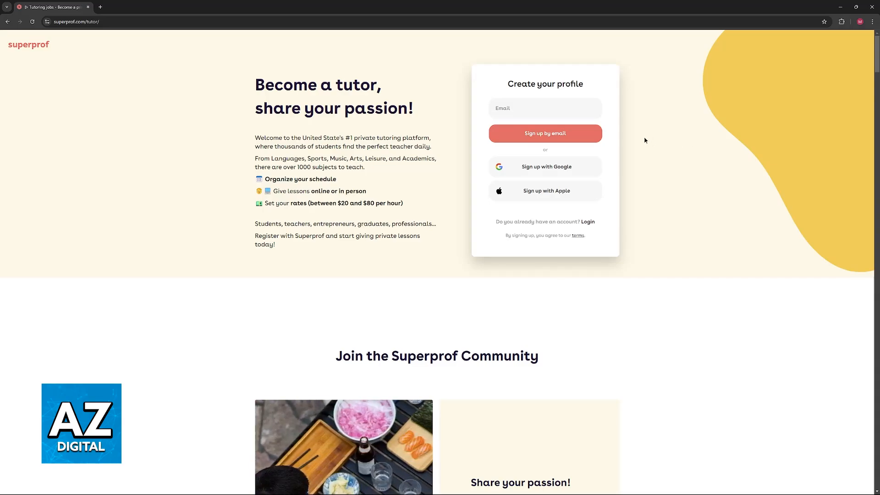
pyautogui.moveTo(560, 191)
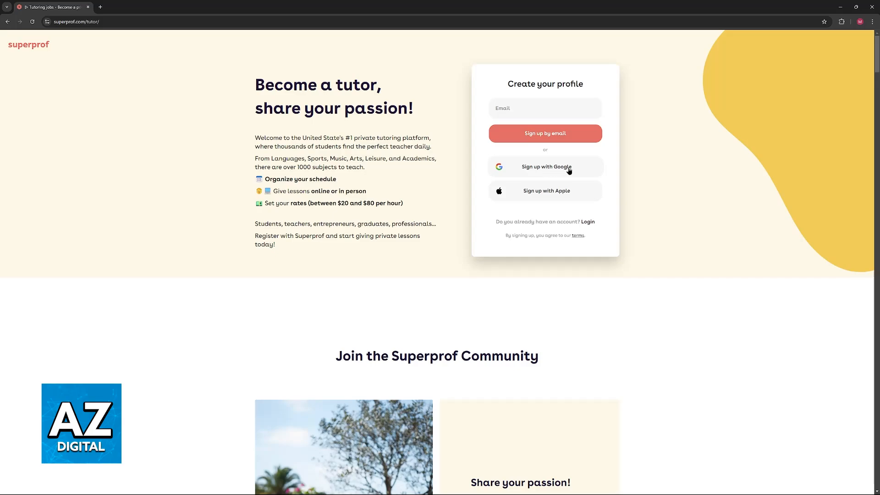
# Step: Sign up as a tutor using 'Sign up with Google' and finish the Google popup
pyautogui.click(545, 167)
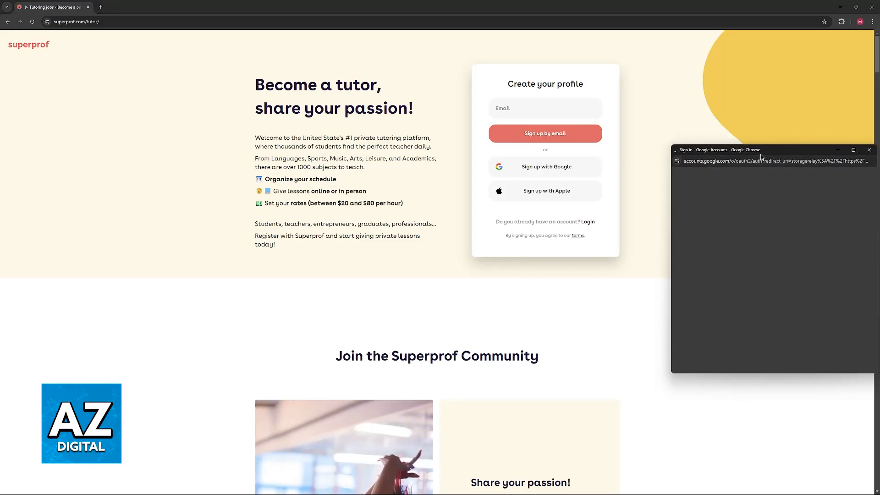
pyautogui.click(869, 149)
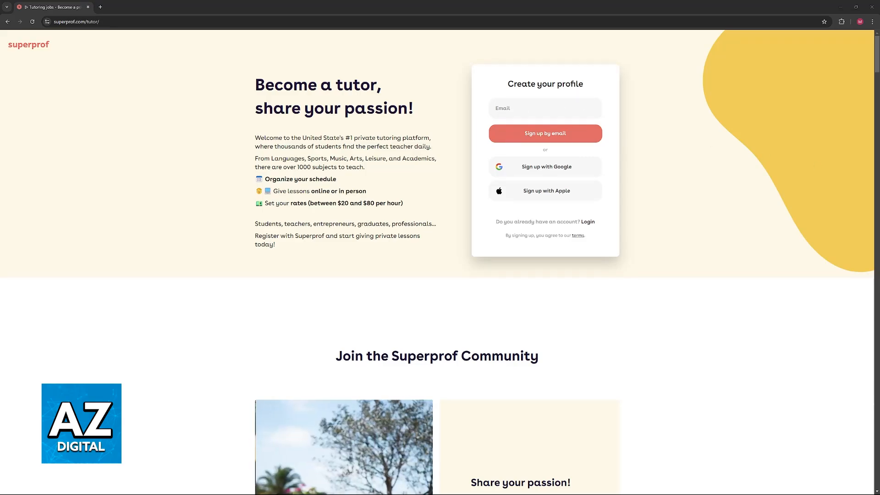
pyautogui.moveTo(494, 178)
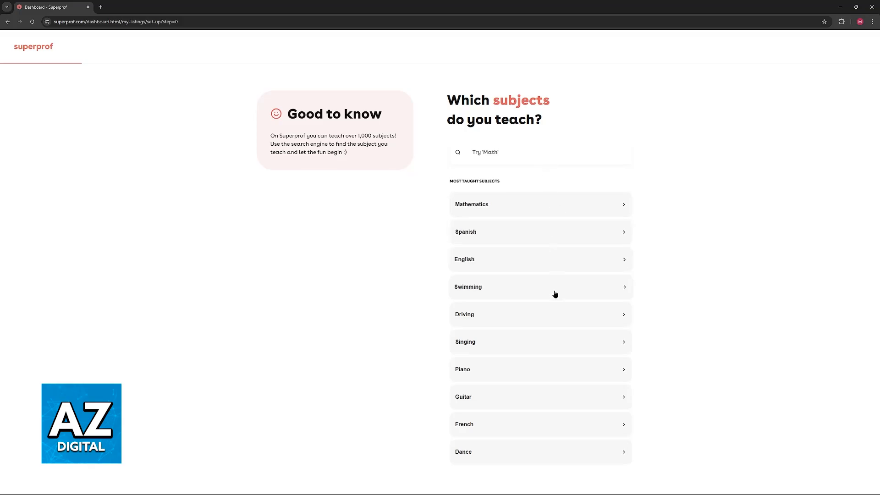
pyautogui.moveTo(539, 202)
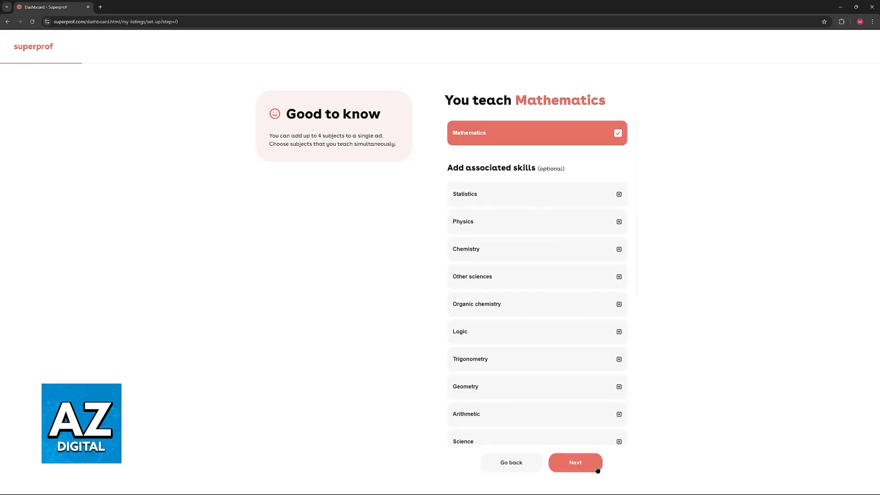
# Step: Confirm Mathematics as the ad's subject and advance to the ad title
pyautogui.click(574, 462)
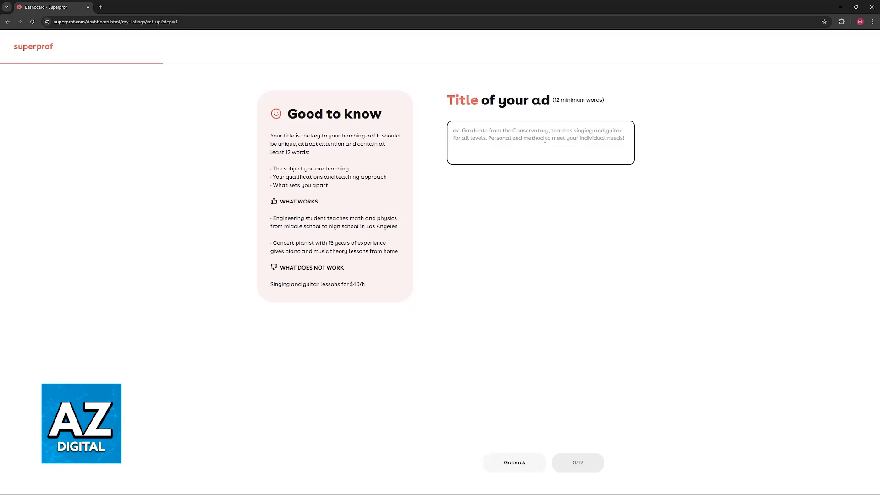
# Step: Title the ad 'Math teacher who is willing to help students…' and pass the lesson description
pyautogui.write('Math teacher who is willing to help students on superprof. Welcome to my profile.')
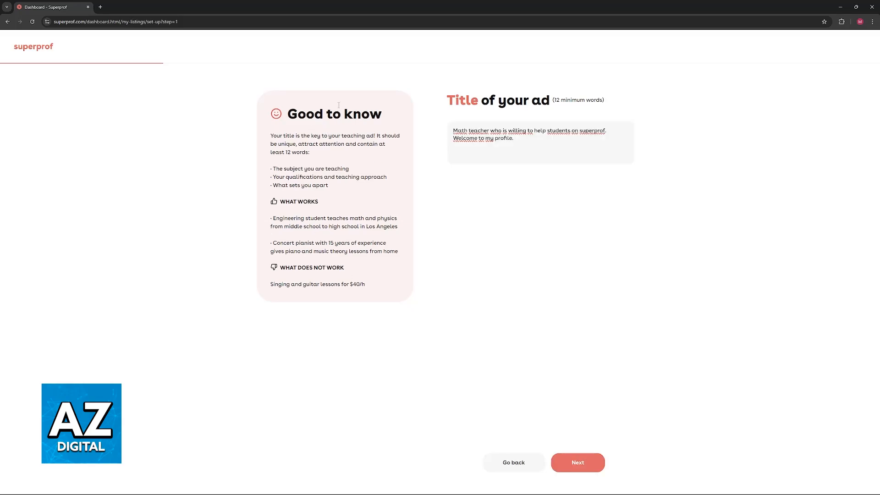
pyautogui.click(577, 462)
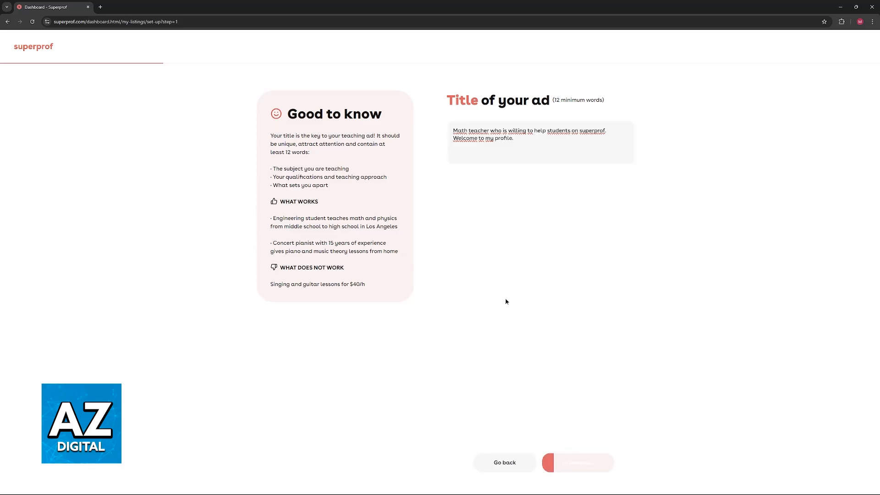
pyautogui.click(577, 462)
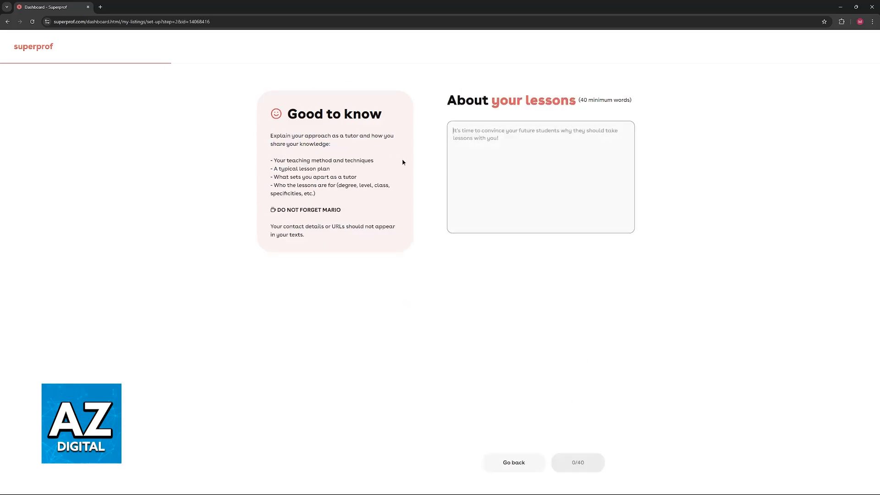
pyautogui.click(540, 176)
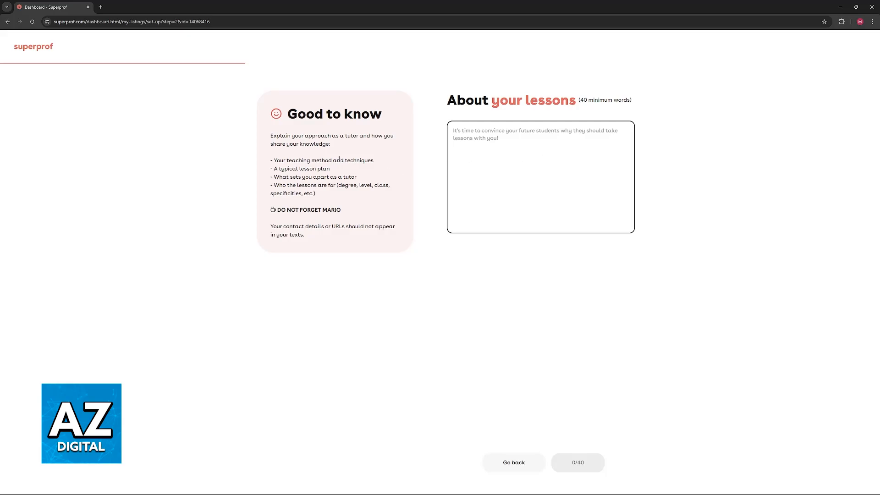
pyautogui.click(578, 462)
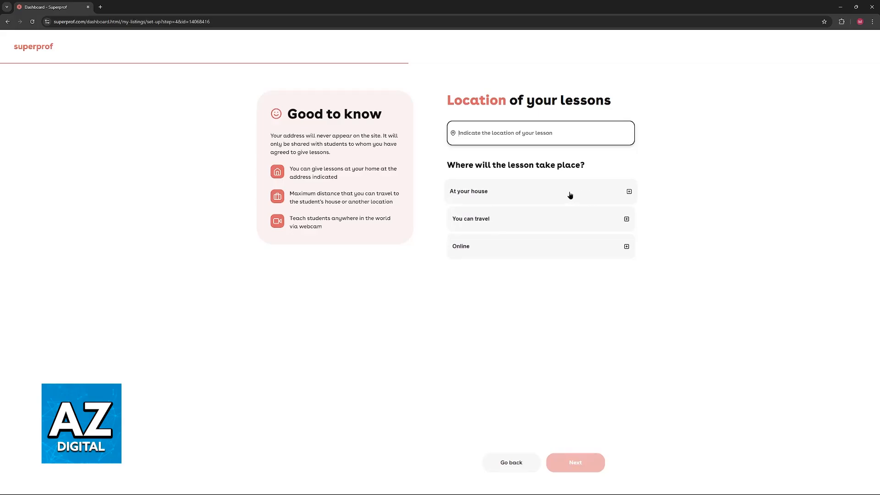
# Step: Set lessons to Online with location 'New York, NY 10001, USA'
pyautogui.click(539, 191)
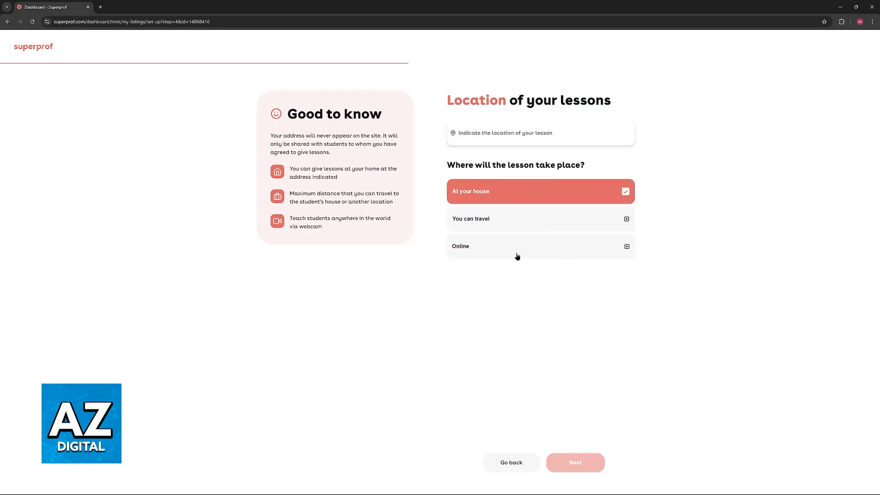
pyautogui.click(539, 245)
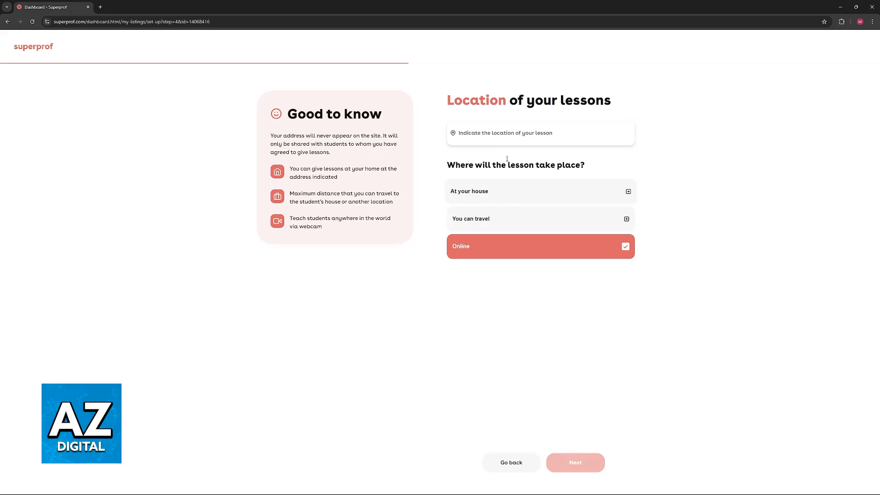
pyautogui.click(540, 132)
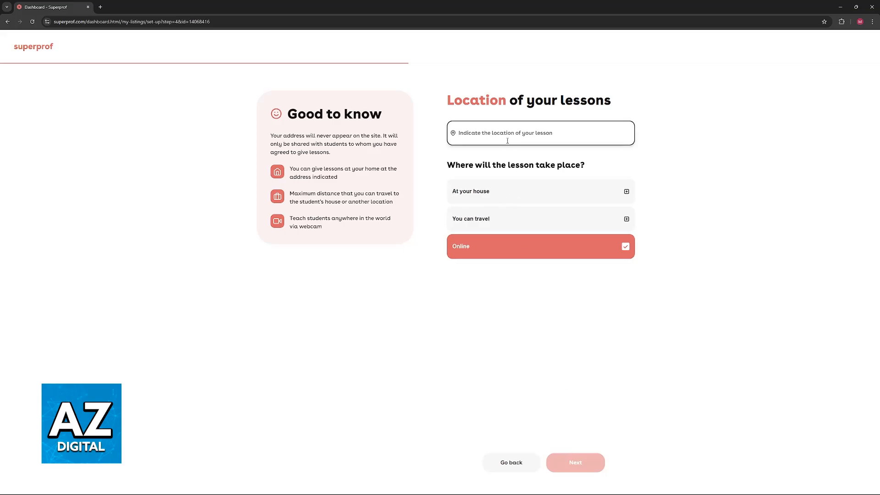
pyautogui.write('New York, NY 10001, USA')
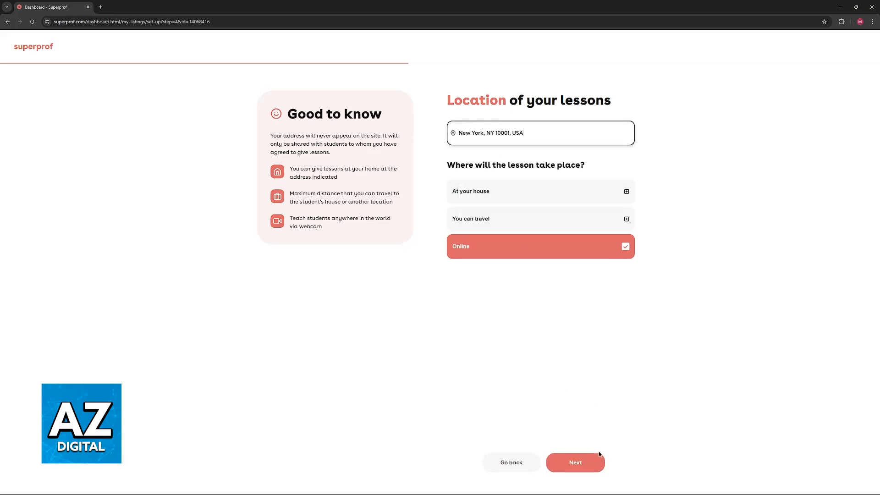
pyautogui.click(575, 462)
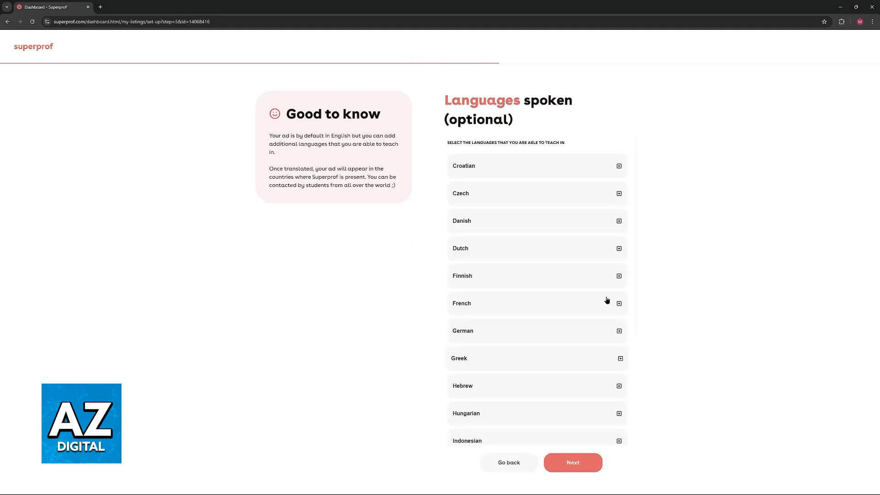
# Step: Skip languages, keep the 15 $/h rate and confirm the telephone number
pyautogui.scroll(-3)
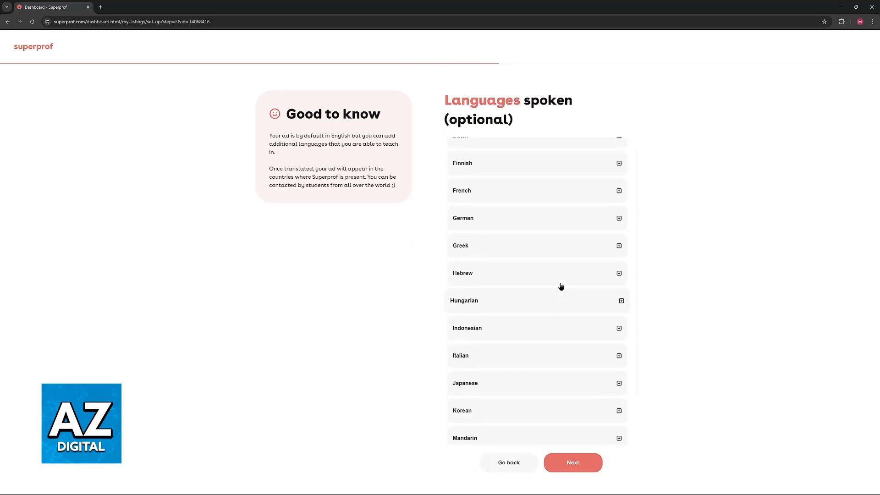
pyautogui.click(572, 462)
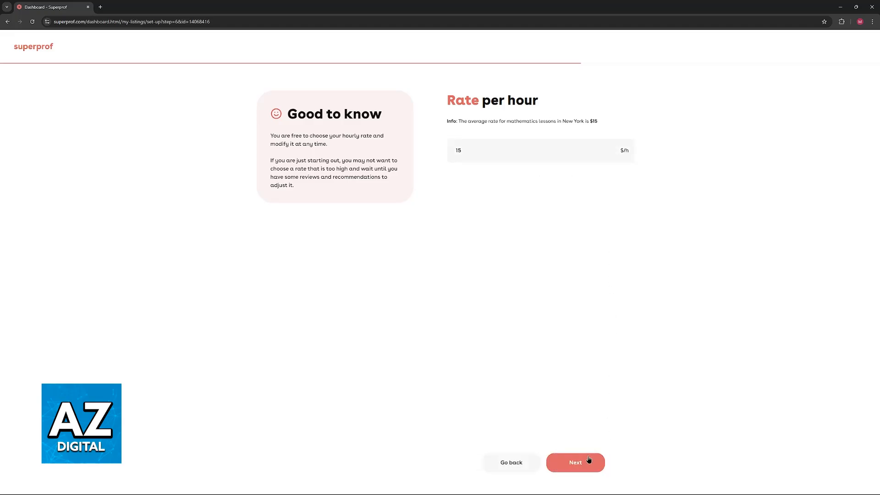
pyautogui.click(575, 462)
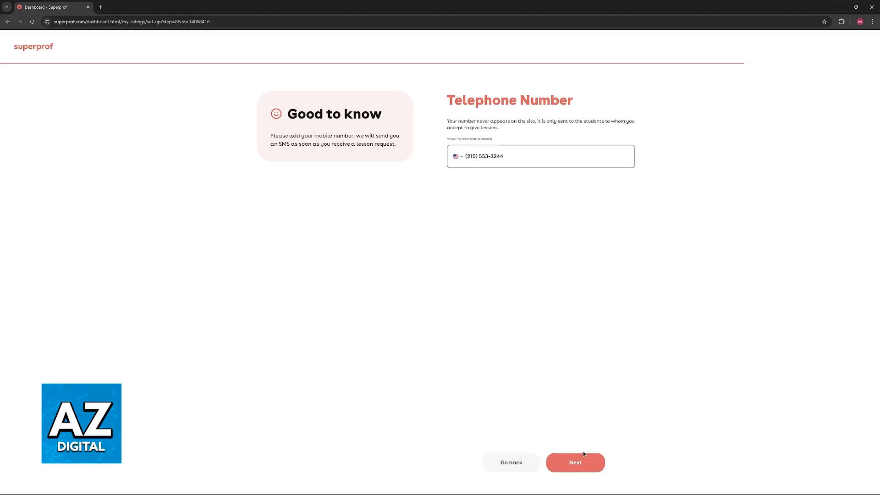
pyautogui.click(574, 462)
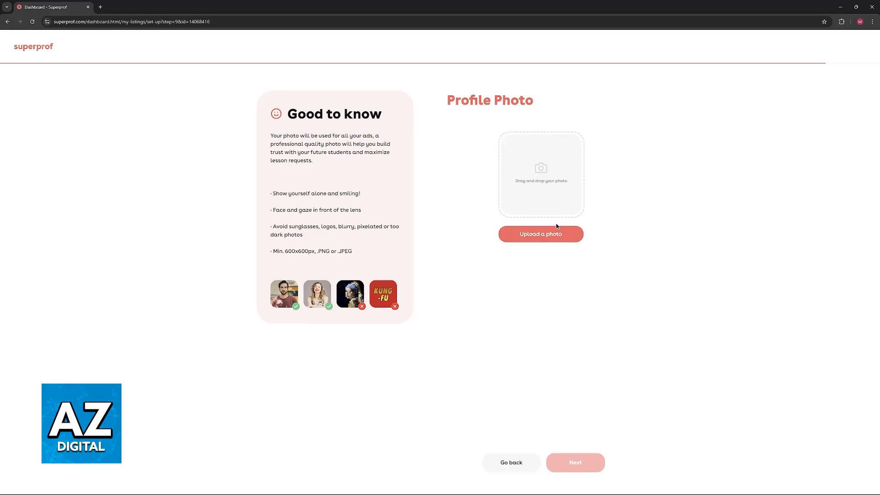
# Step: Revisit the telephone step, then validate the ad to reach the dashboard
pyautogui.click(510, 462)
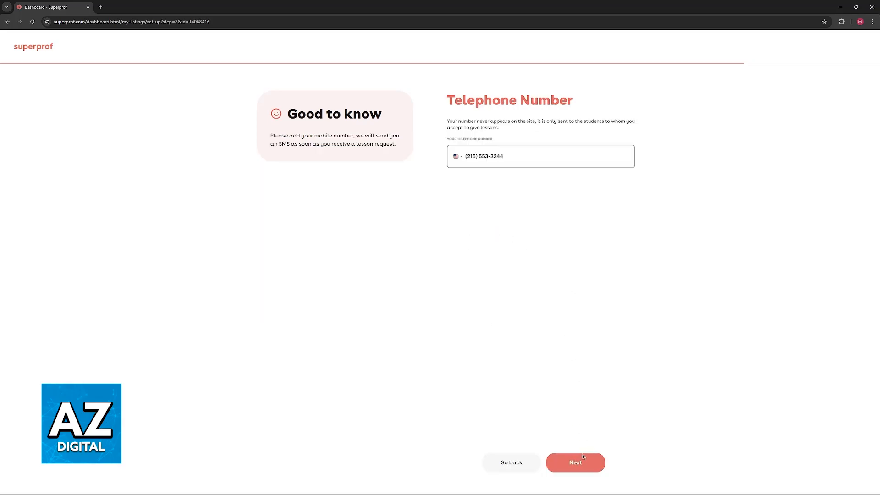
pyautogui.click(574, 462)
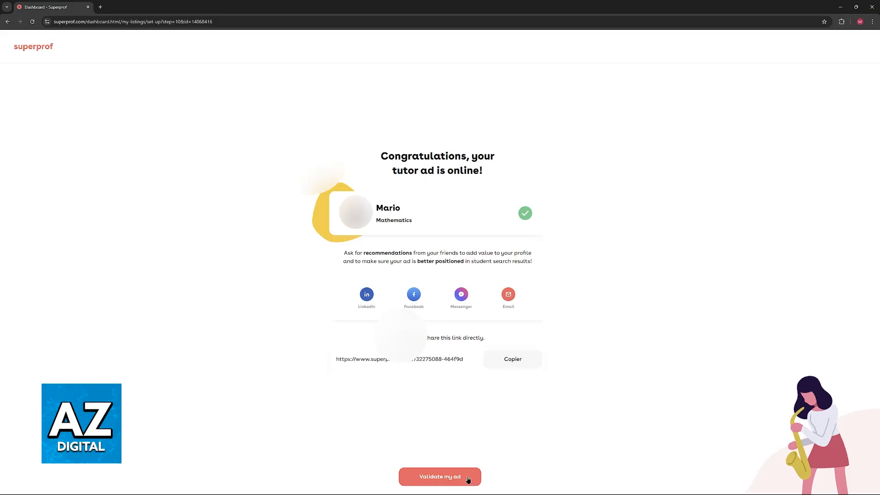
pyautogui.moveTo(441, 462)
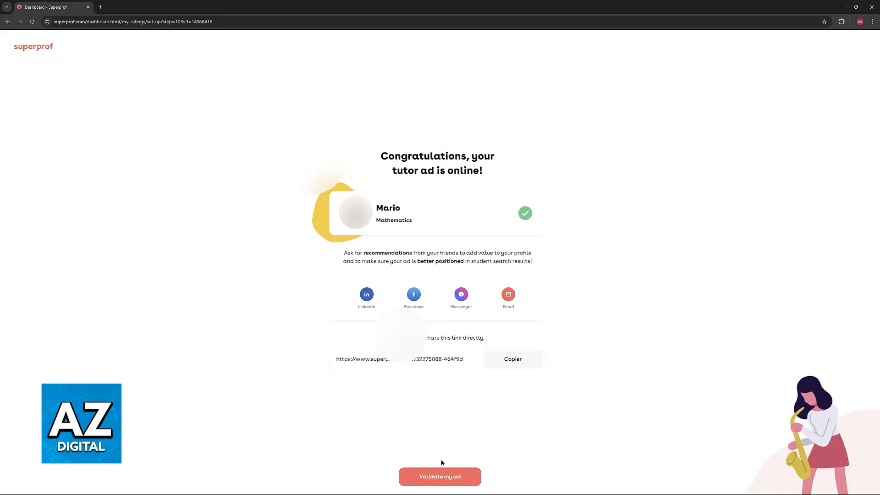
pyautogui.click(439, 476)
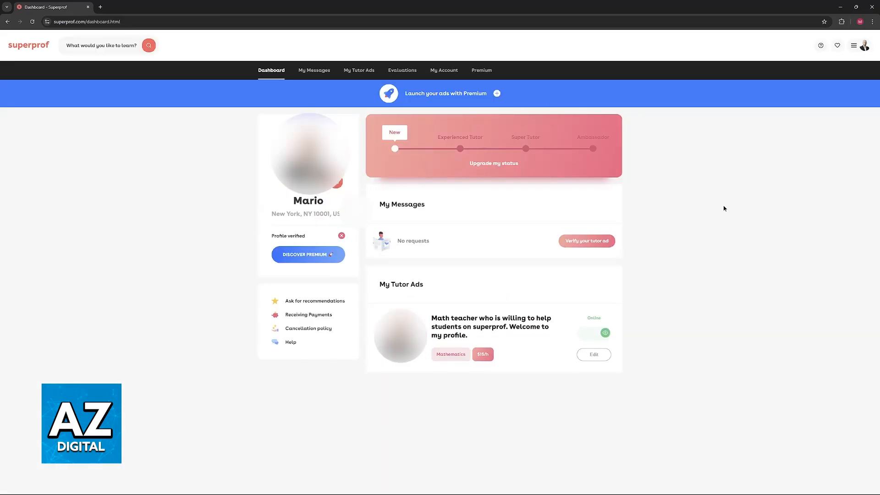
pyautogui.moveTo(689, 206)
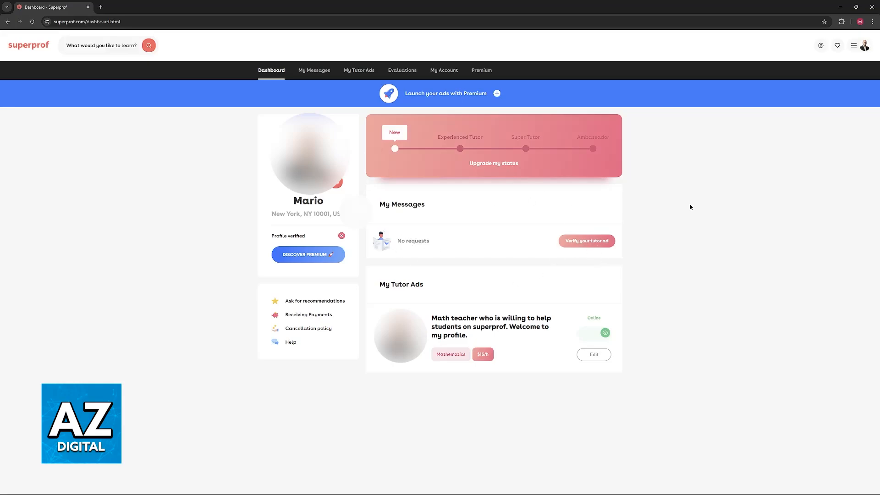